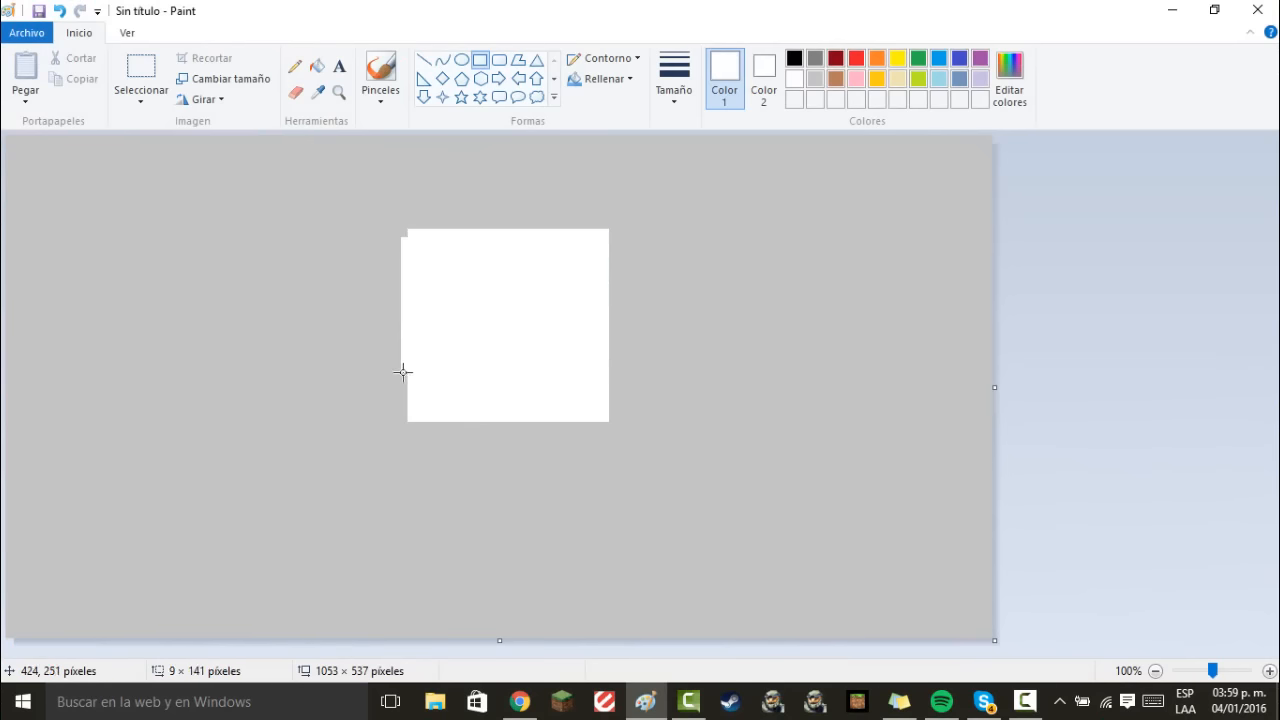
pyautogui.moveTo(600, 238)
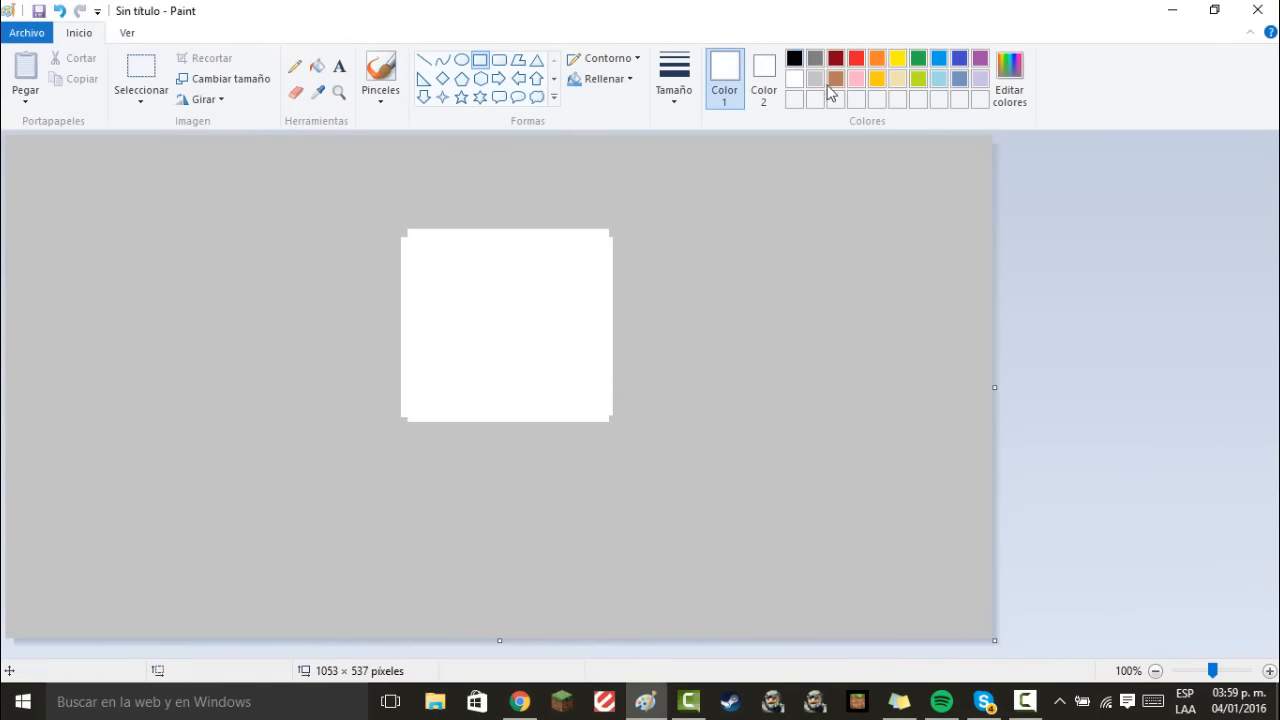
# Draw a filled pink snout across the lower head and place a white muzzle block to its left
pyautogui.moveTo(460, 348); pyautogui.dragTo(608, 418)
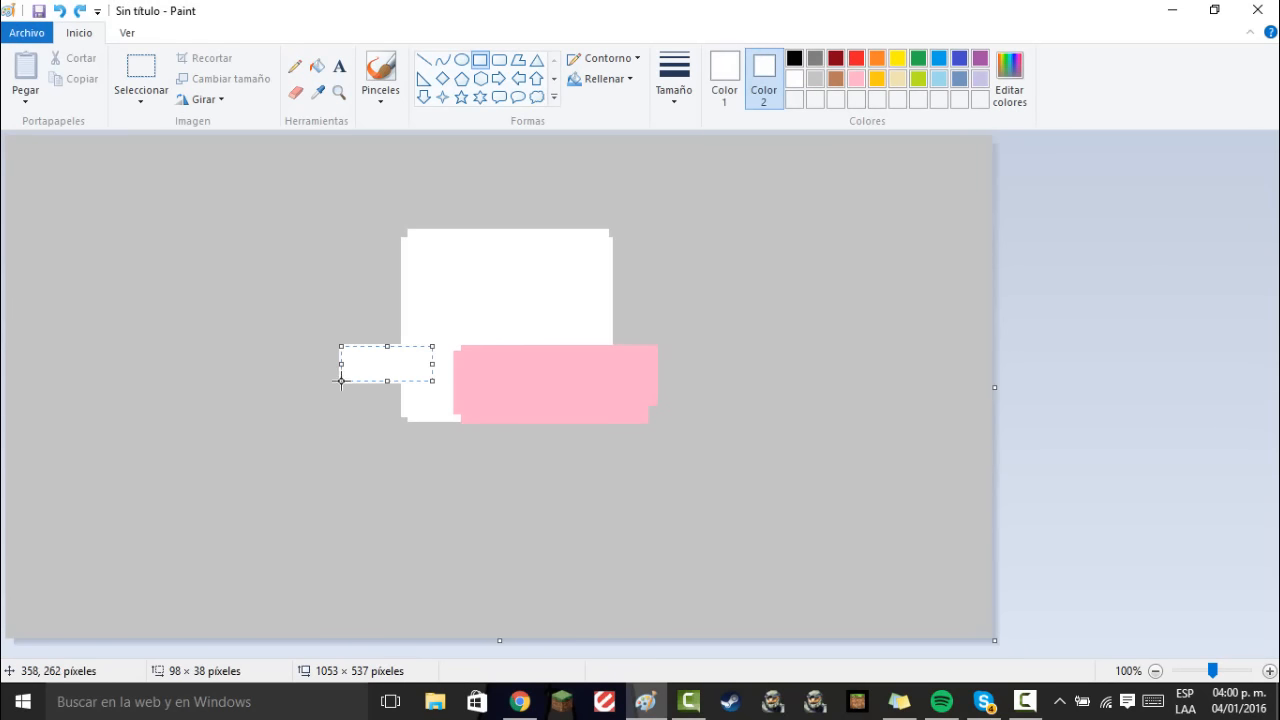
pyautogui.moveTo(386, 378); pyautogui.dragTo(376, 404)
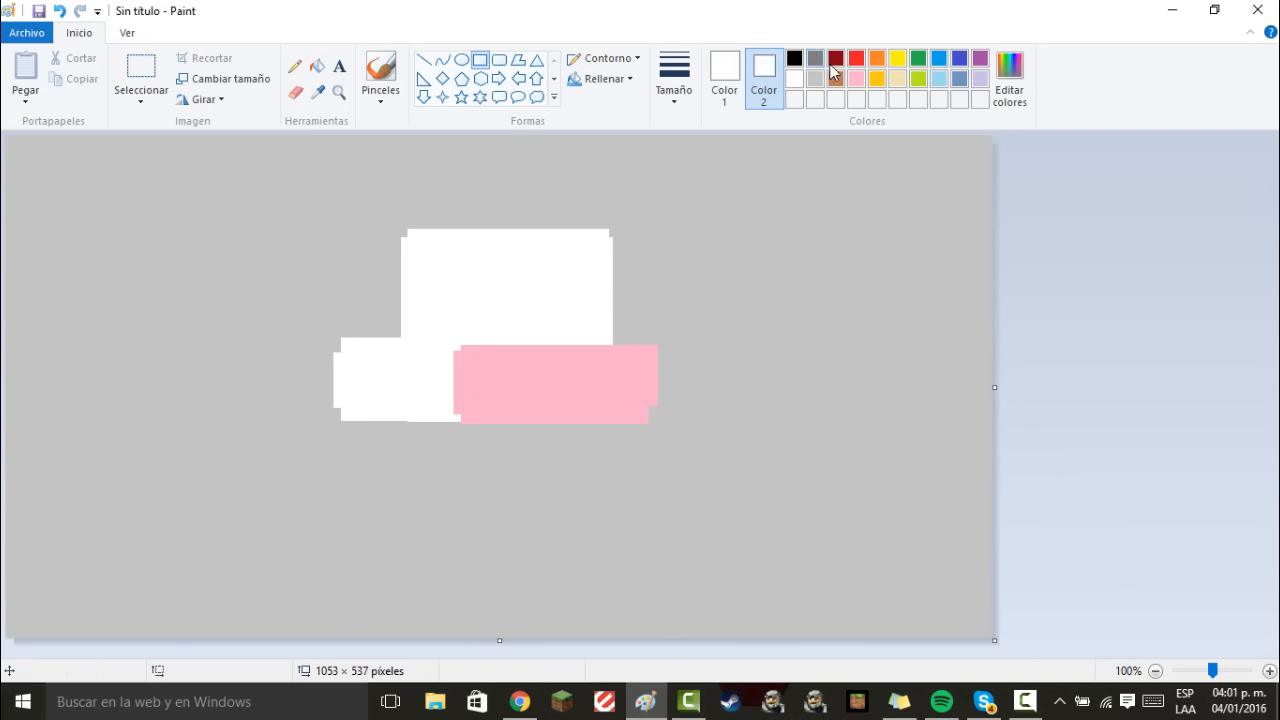
# Add a red cheek patch on the white block and a black-outlined eye on the head
pyautogui.moveTo(404, 376); pyautogui.dragTo(430, 400)
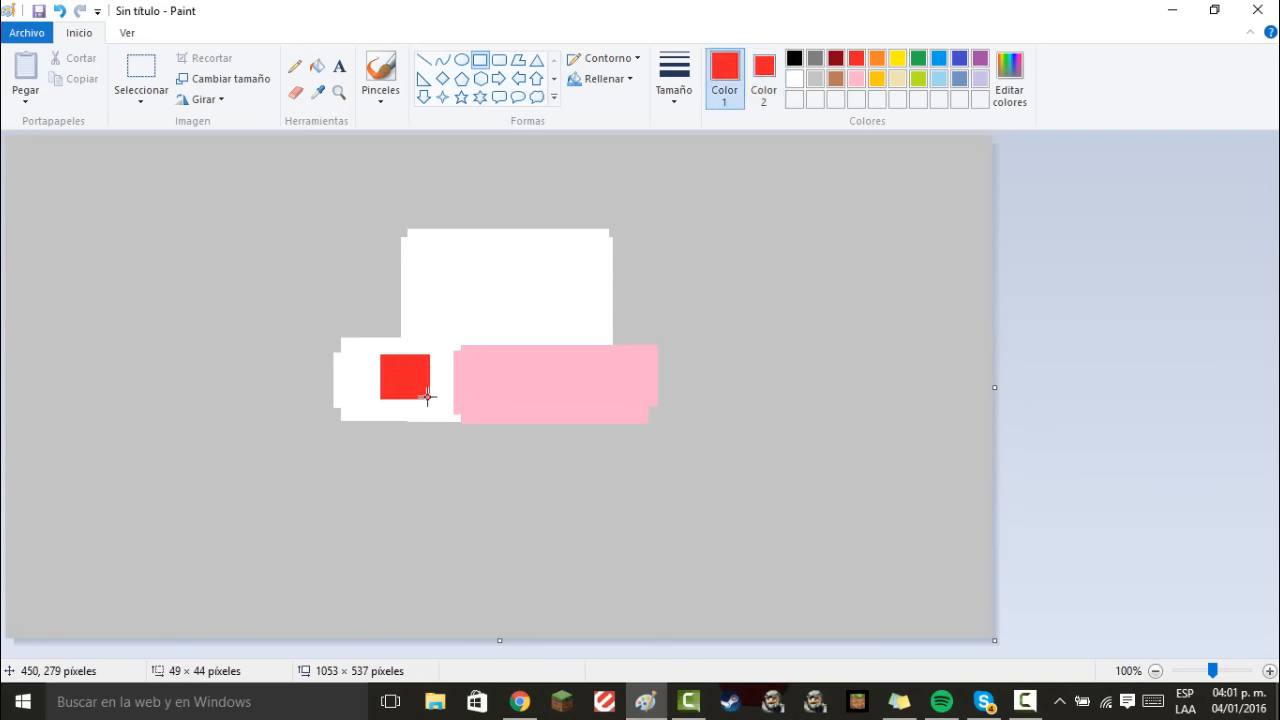
pyautogui.click(794, 56)
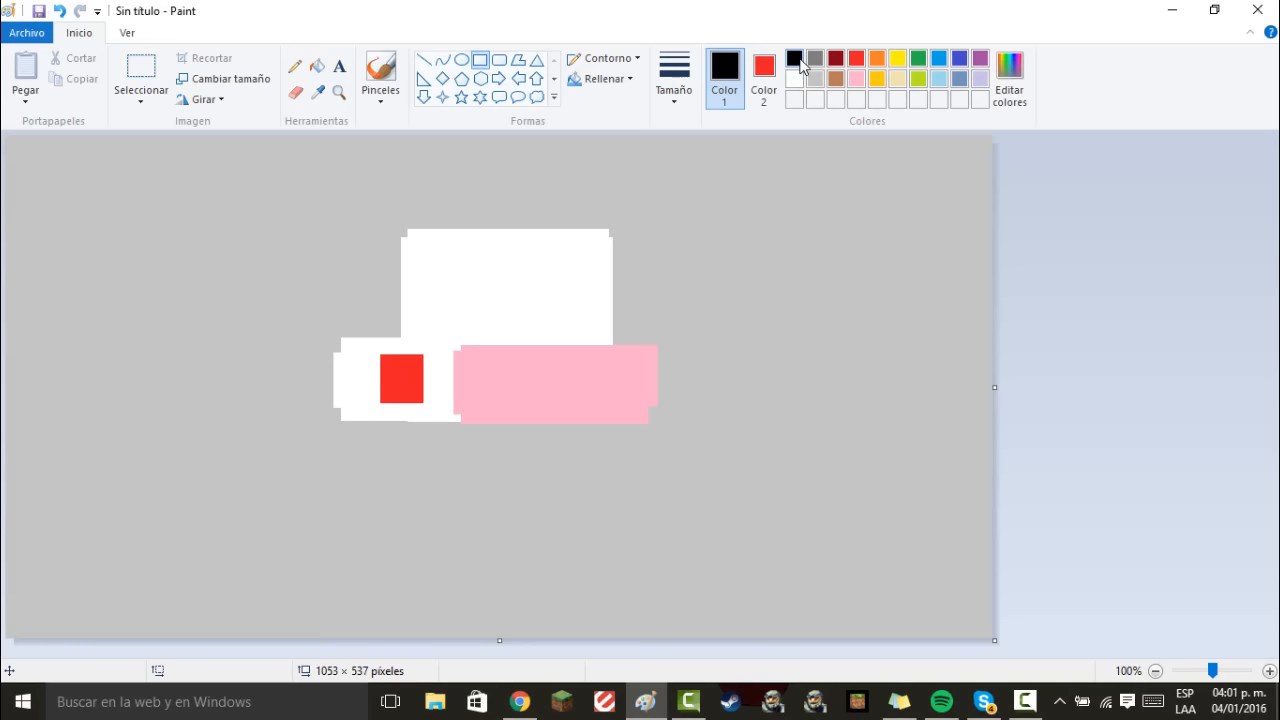
pyautogui.moveTo(470, 270); pyautogui.dragTo(544, 348)
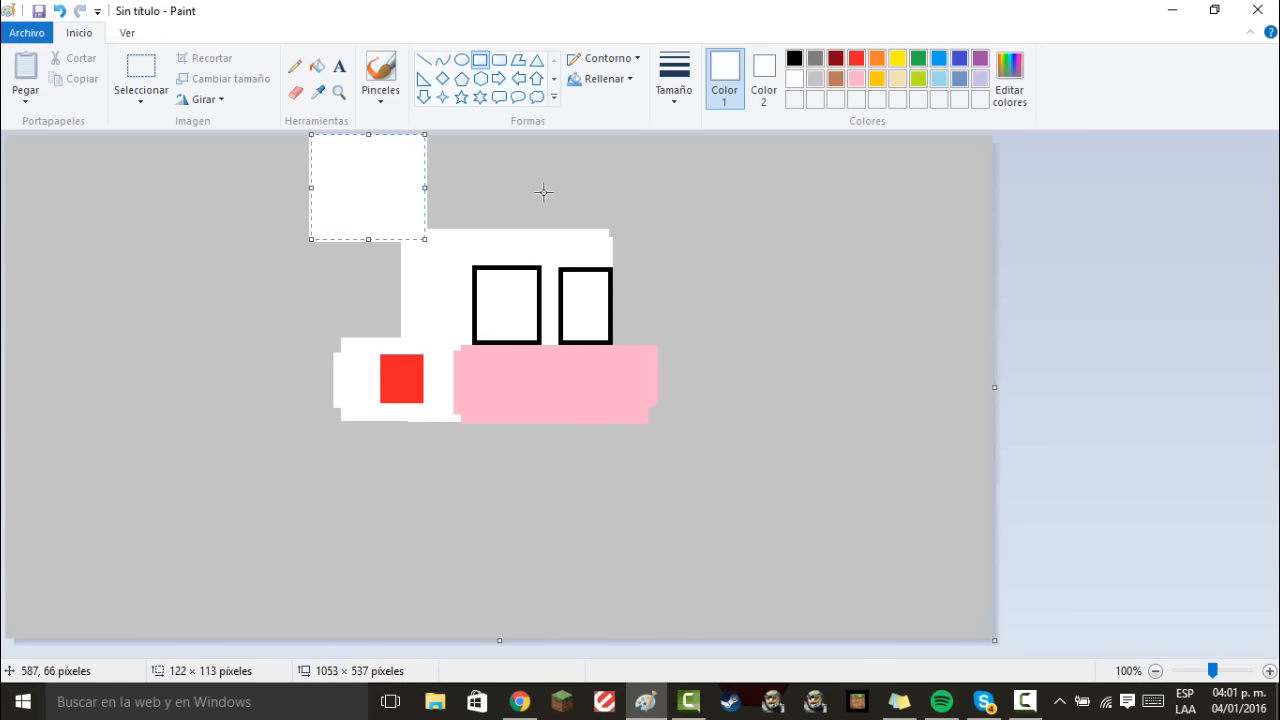
pyautogui.moveTo(304, 324)
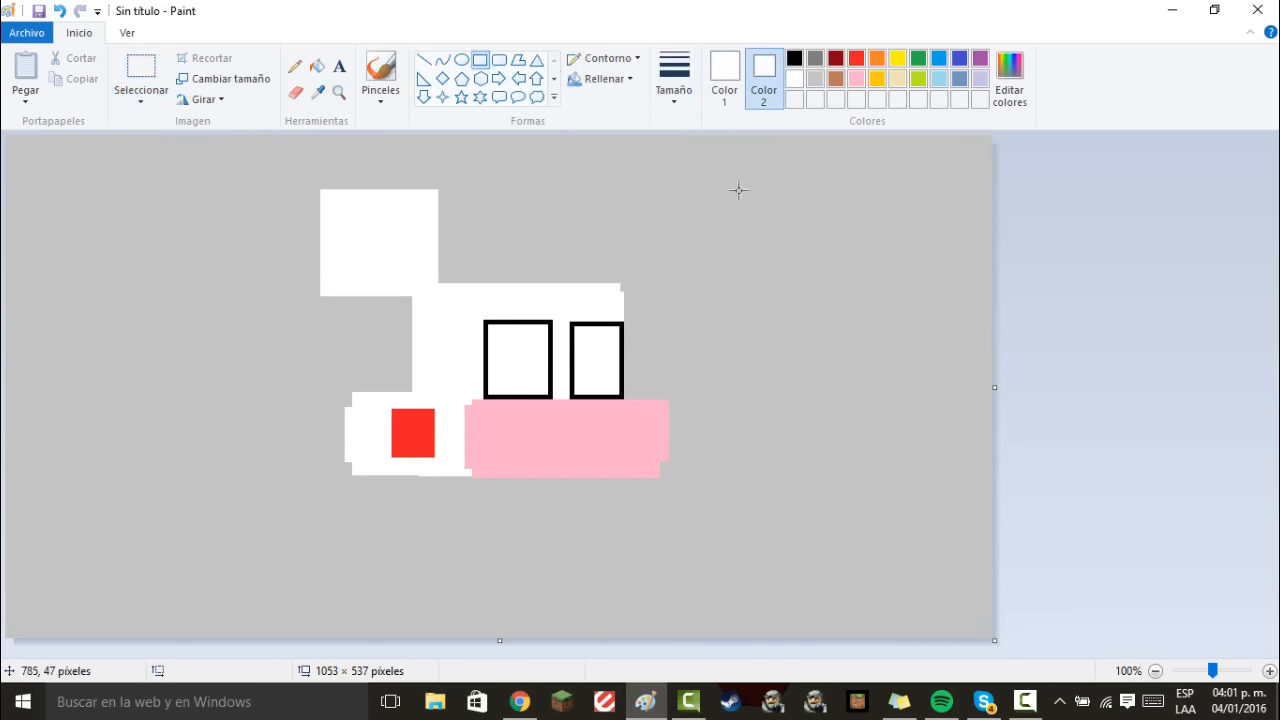
# Place a copied white ear at the upper right and position the left ear above the head
pyautogui.moveTo(590, 192); pyautogui.dragTo(690, 302)
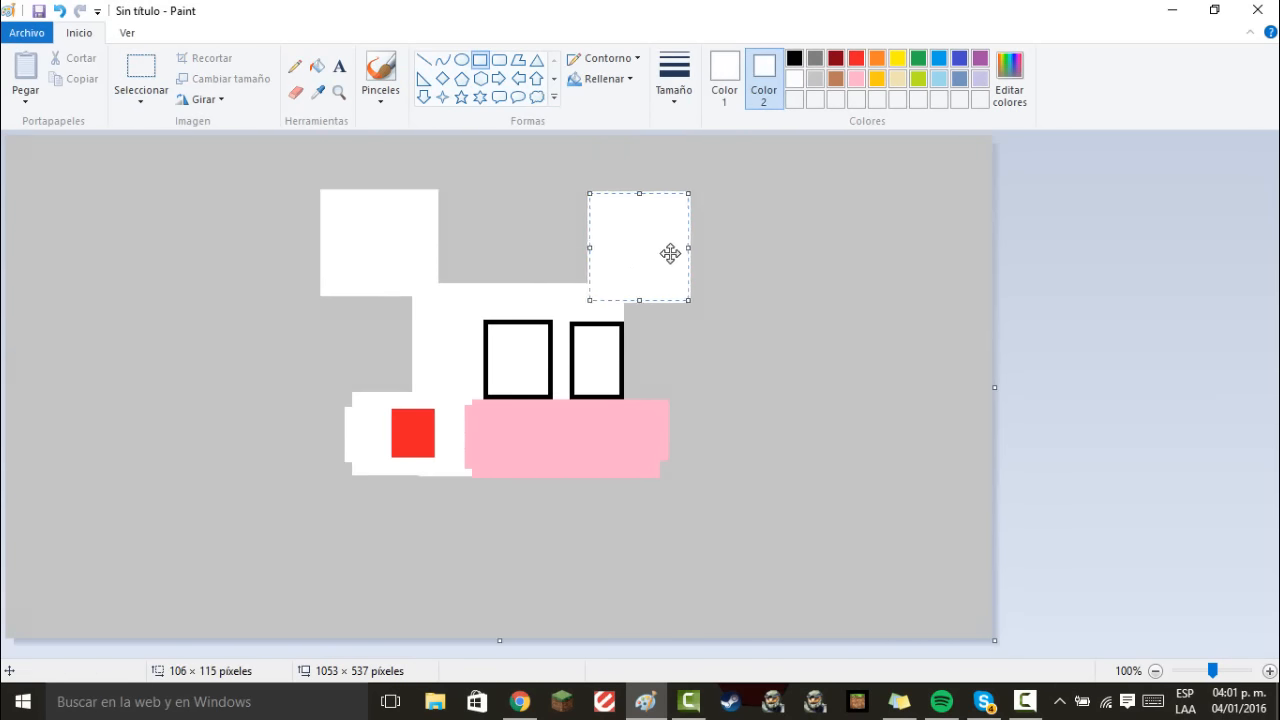
pyautogui.moveTo(640, 244); pyautogui.dragTo(656, 236)
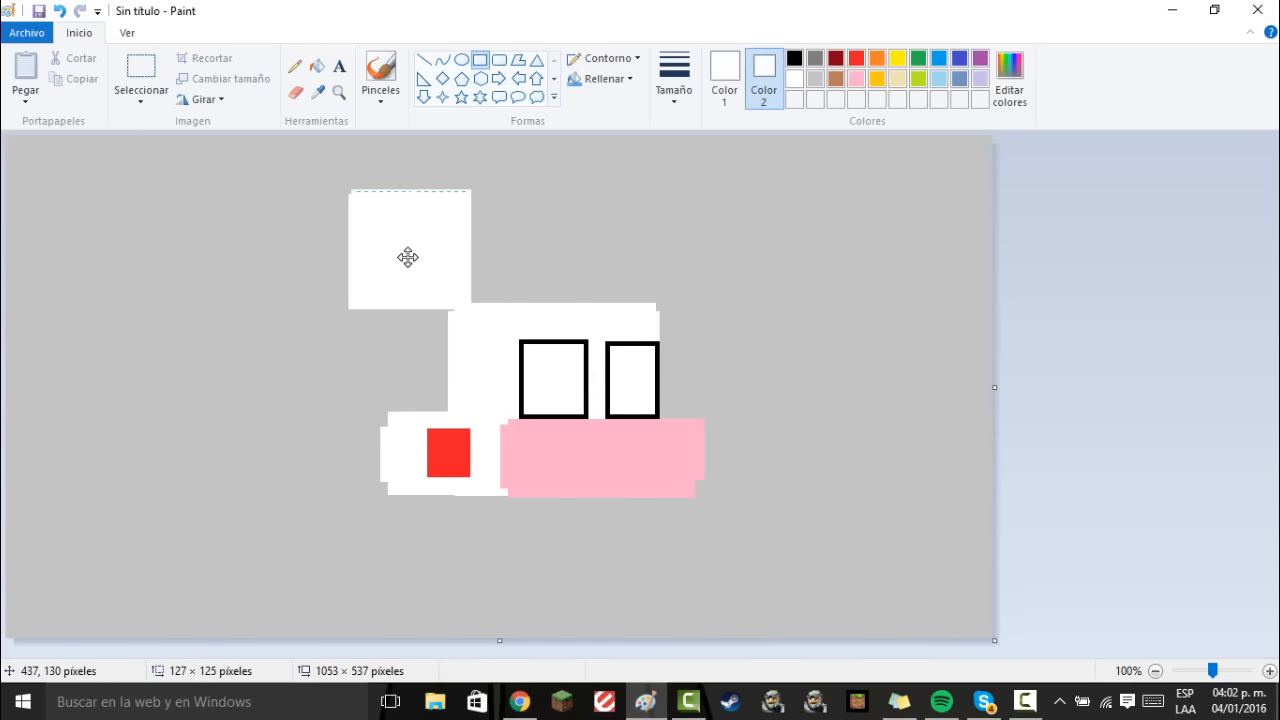
pyautogui.moveTo(408, 256); pyautogui.dragTo(692, 250)
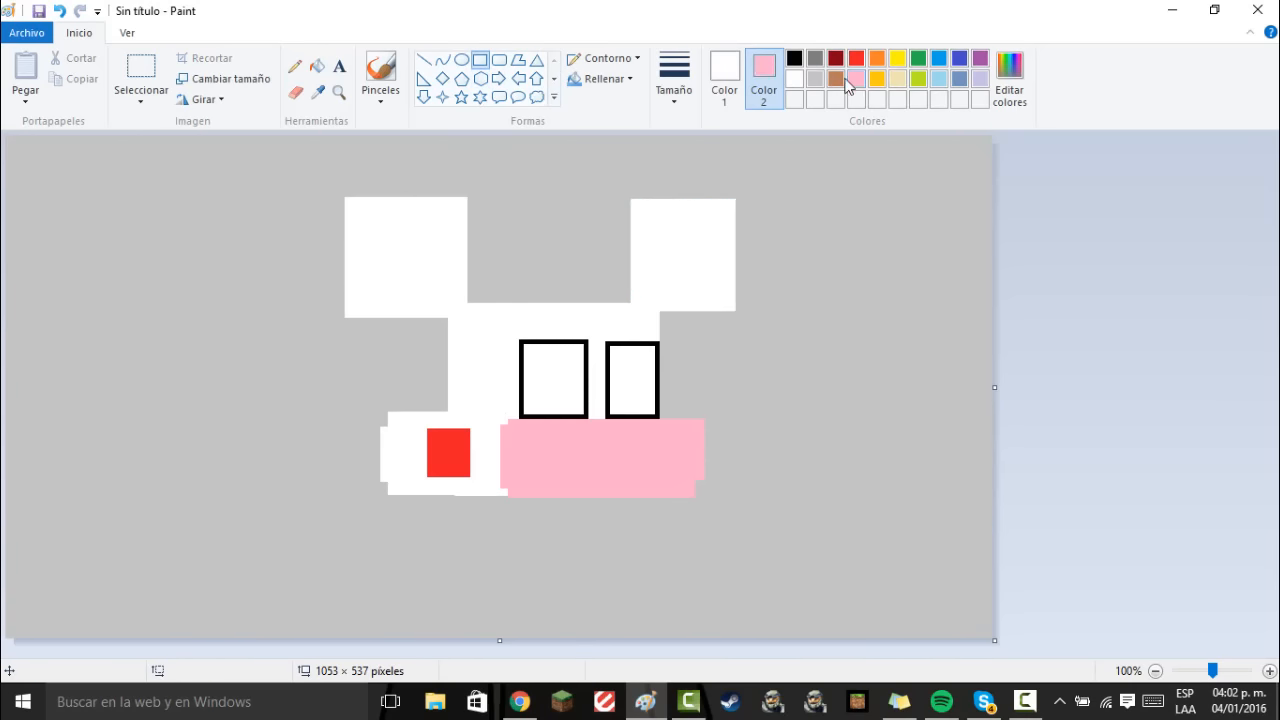
# Give the ear a filled pink centre and switch the colour to gray for the wires
pyautogui.moveTo(352, 204); pyautogui.dragTo(434, 296)
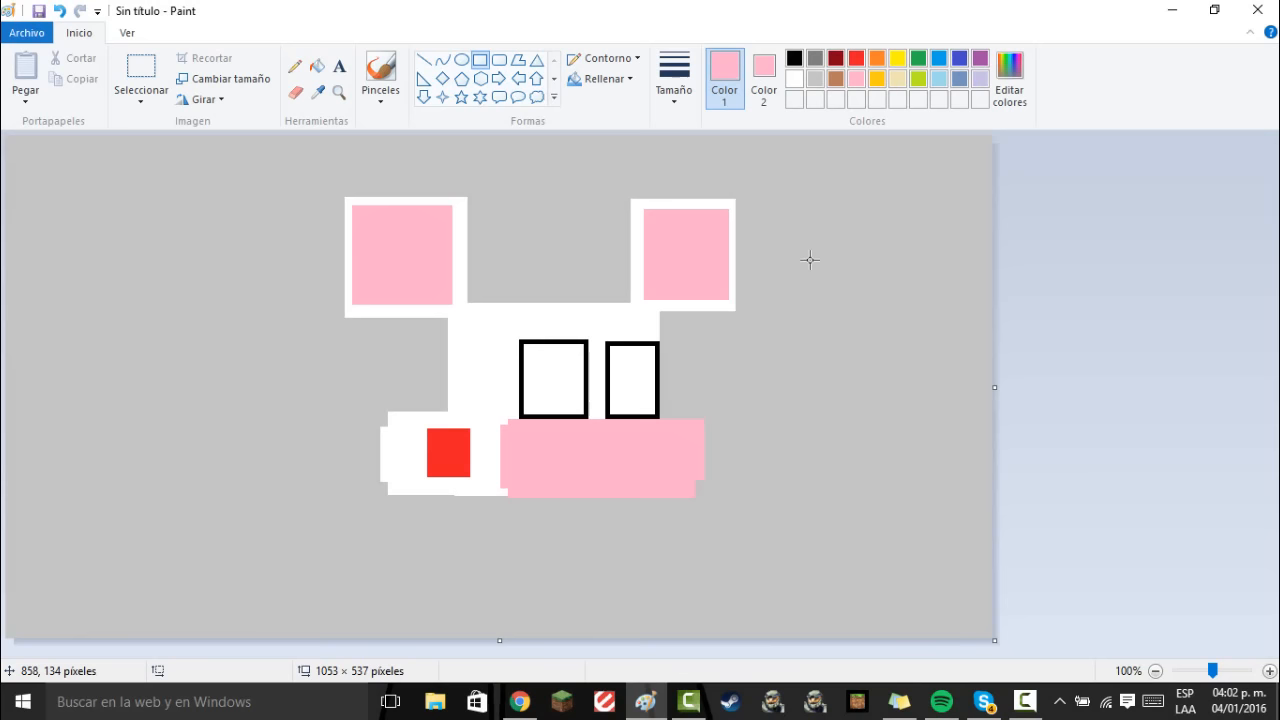
pyautogui.click(764, 64)
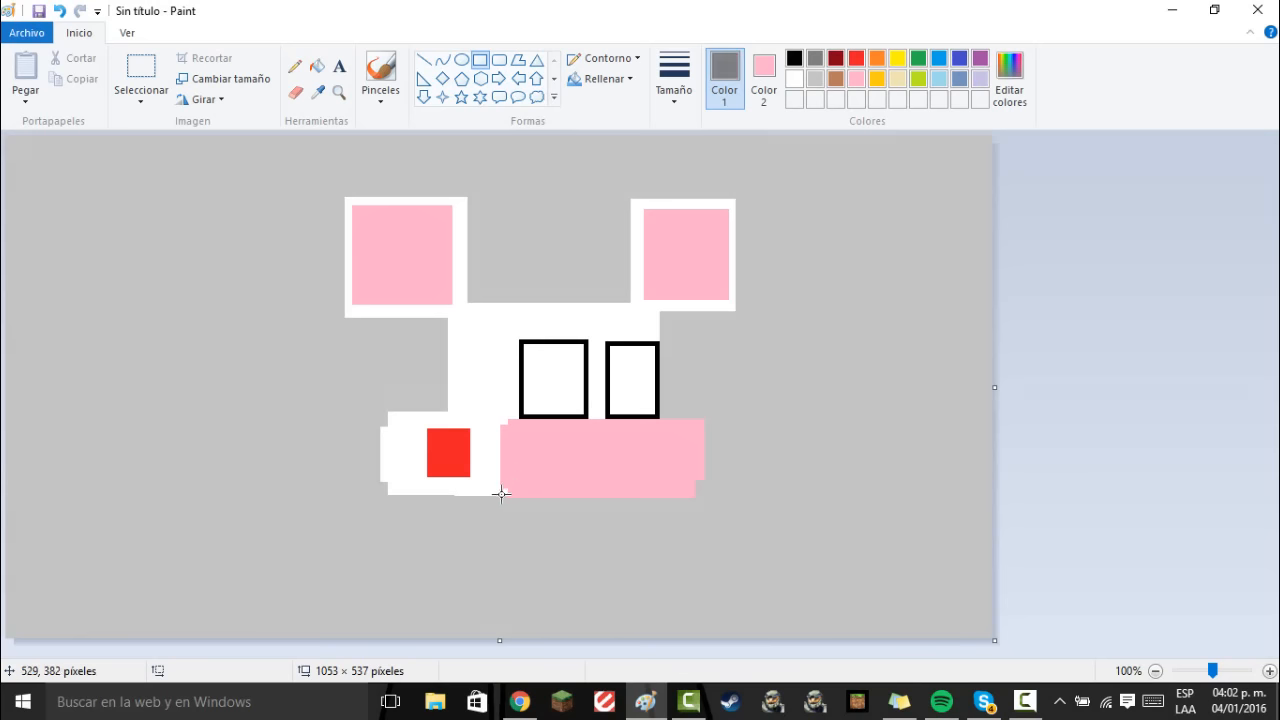
# Draw a gray wire hanging below the head, bending right into a gray second-head block
pyautogui.moveTo(500, 492); pyautogui.dragTo(532, 564)
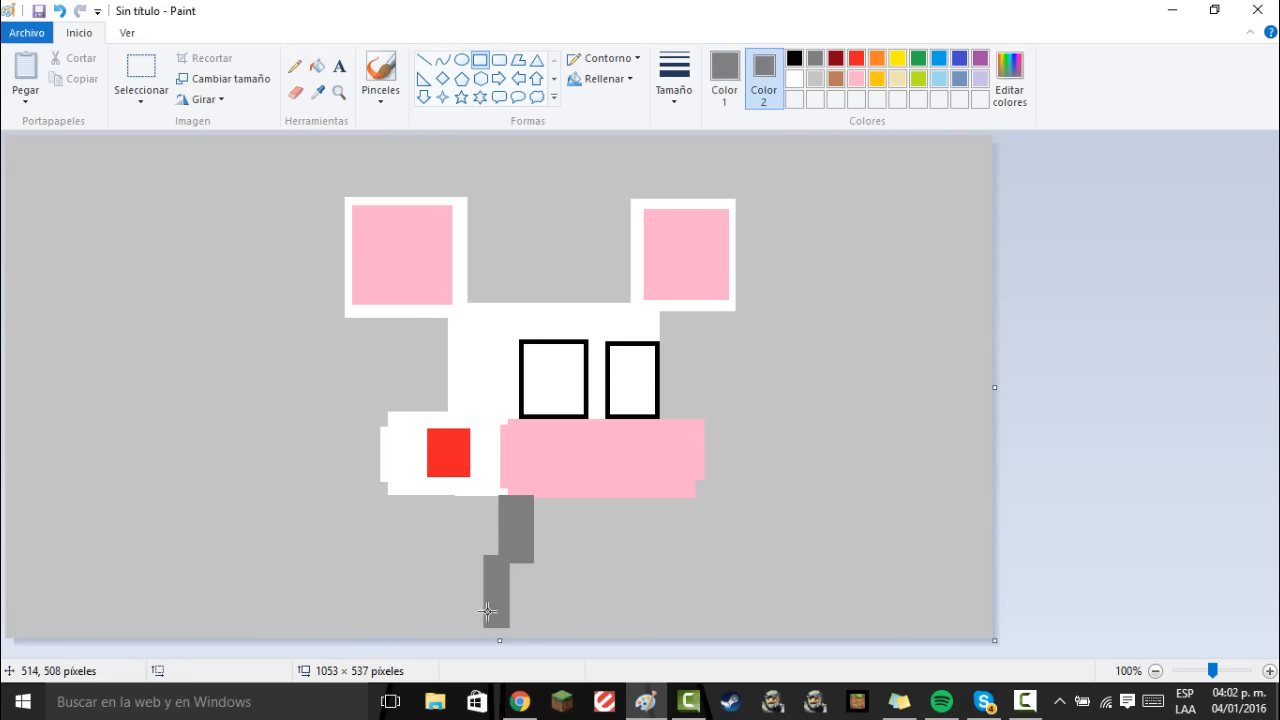
pyautogui.moveTo(500, 498)
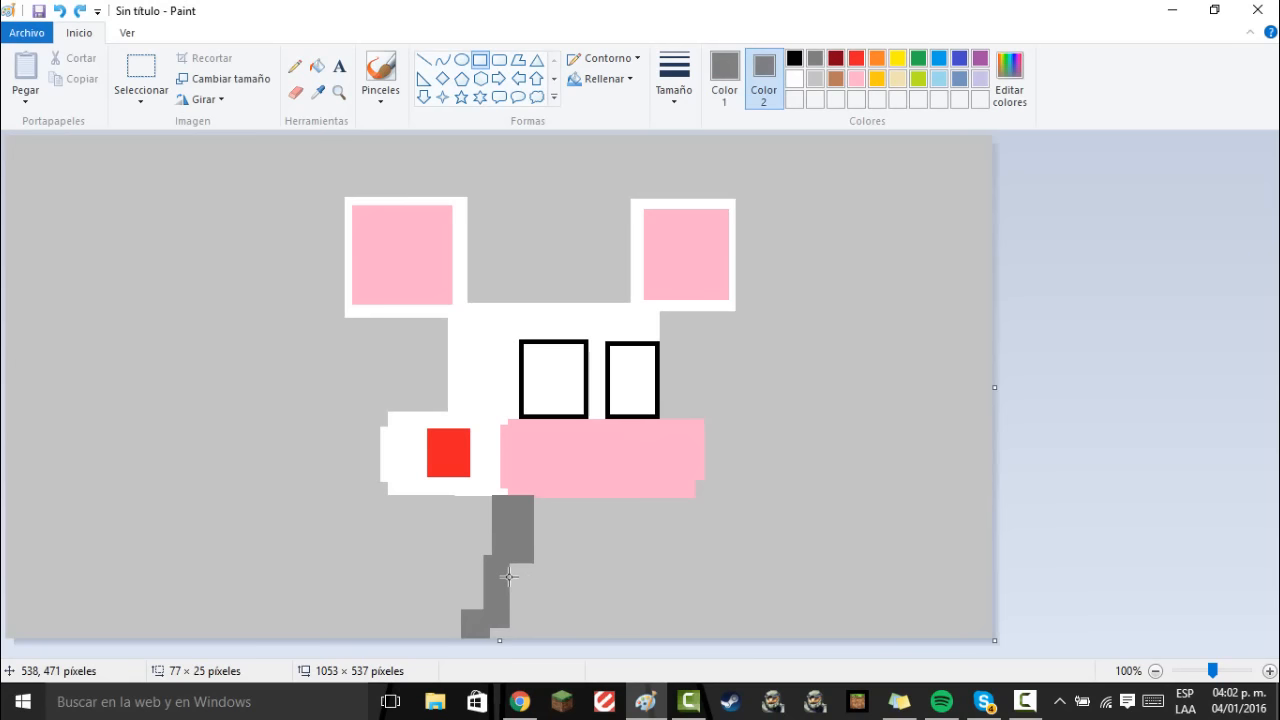
pyautogui.moveTo(510, 576); pyautogui.dragTo(624, 564)
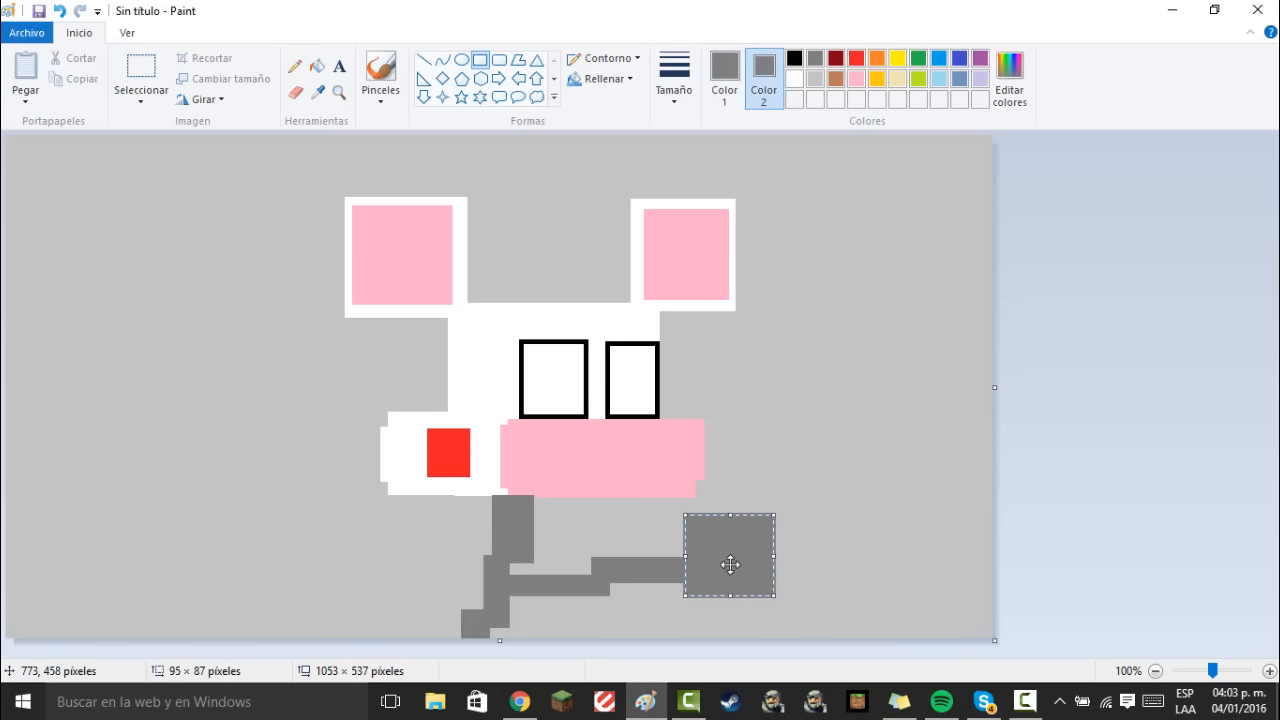
pyautogui.click(598, 300)
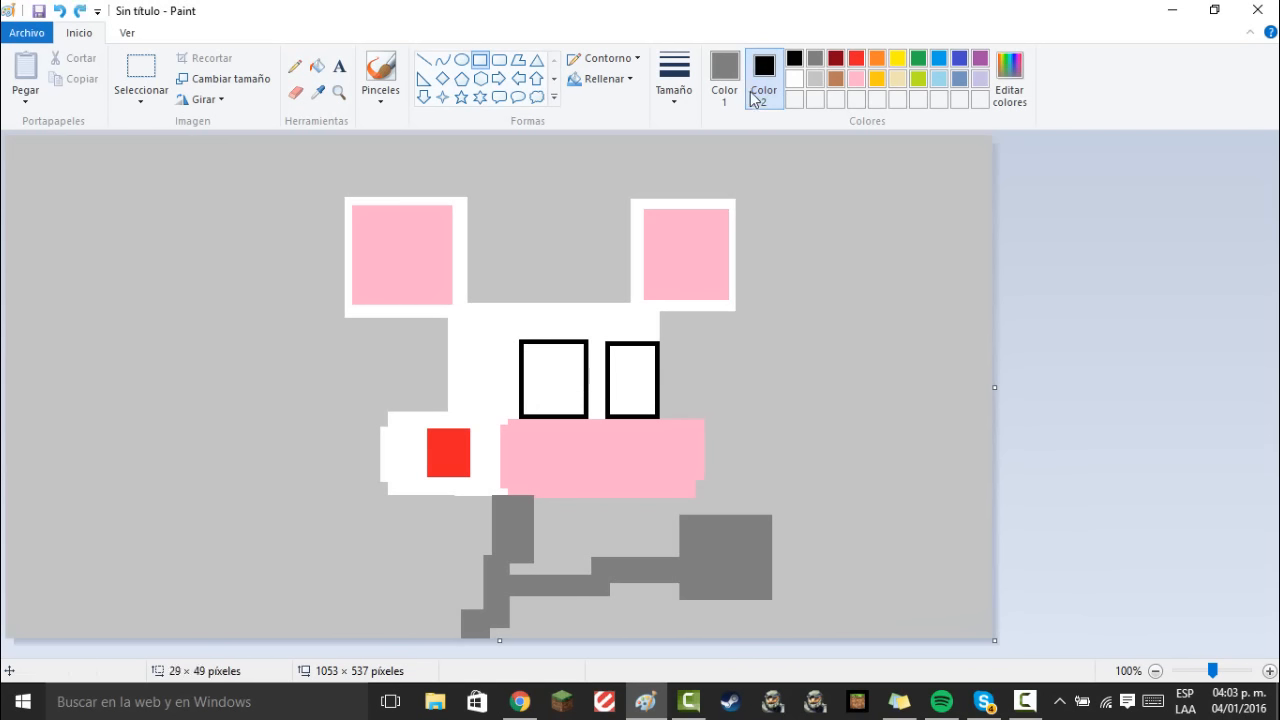
pyautogui.click(764, 76)
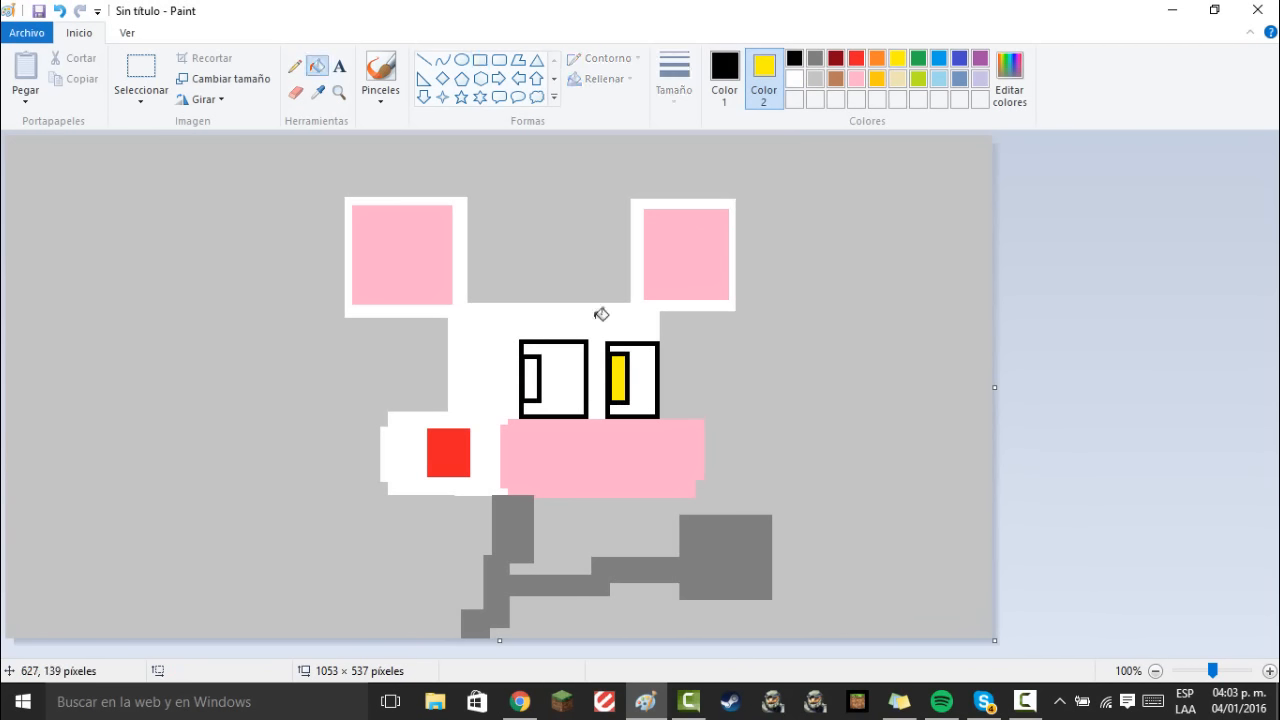
# Fill the left eye black and draw a widened red bowtie under the head
pyautogui.click(550, 380)
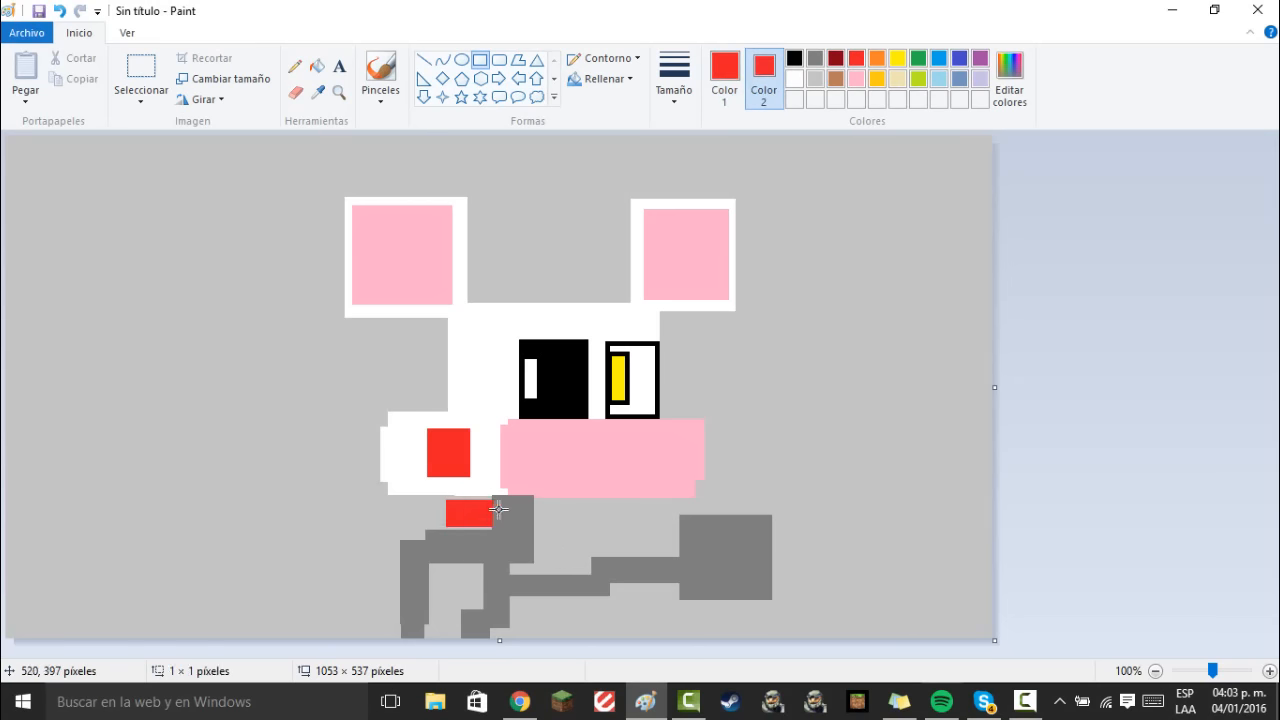
pyautogui.moveTo(490, 504); pyautogui.dragTo(536, 520)
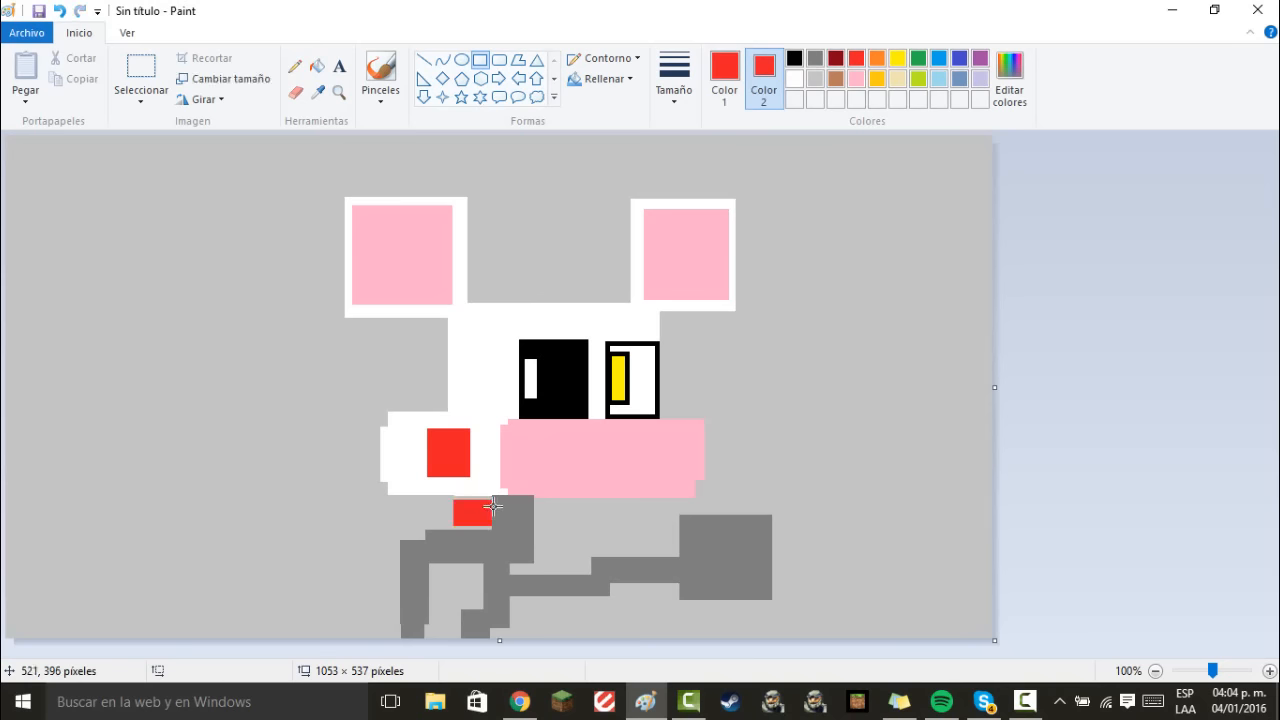
pyautogui.moveTo(492, 504); pyautogui.dragTo(536, 520)
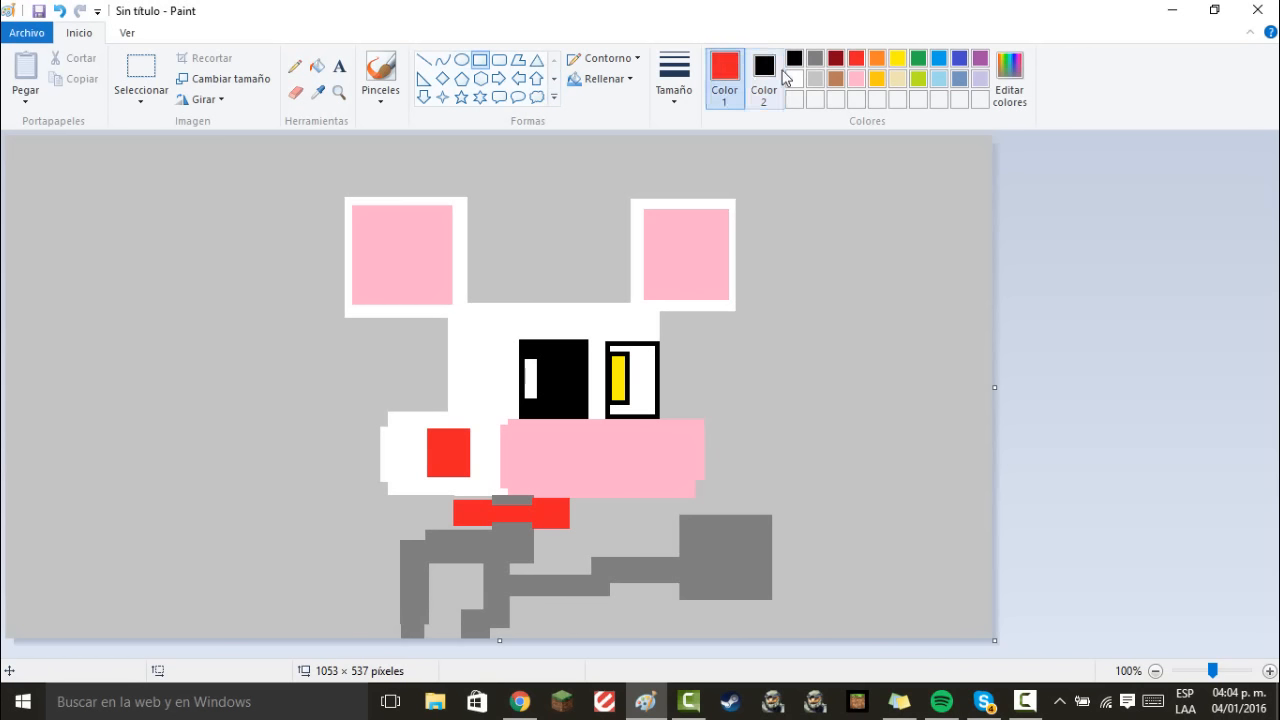
# Draw a black smile line across the pink snout
pyautogui.click(794, 56)
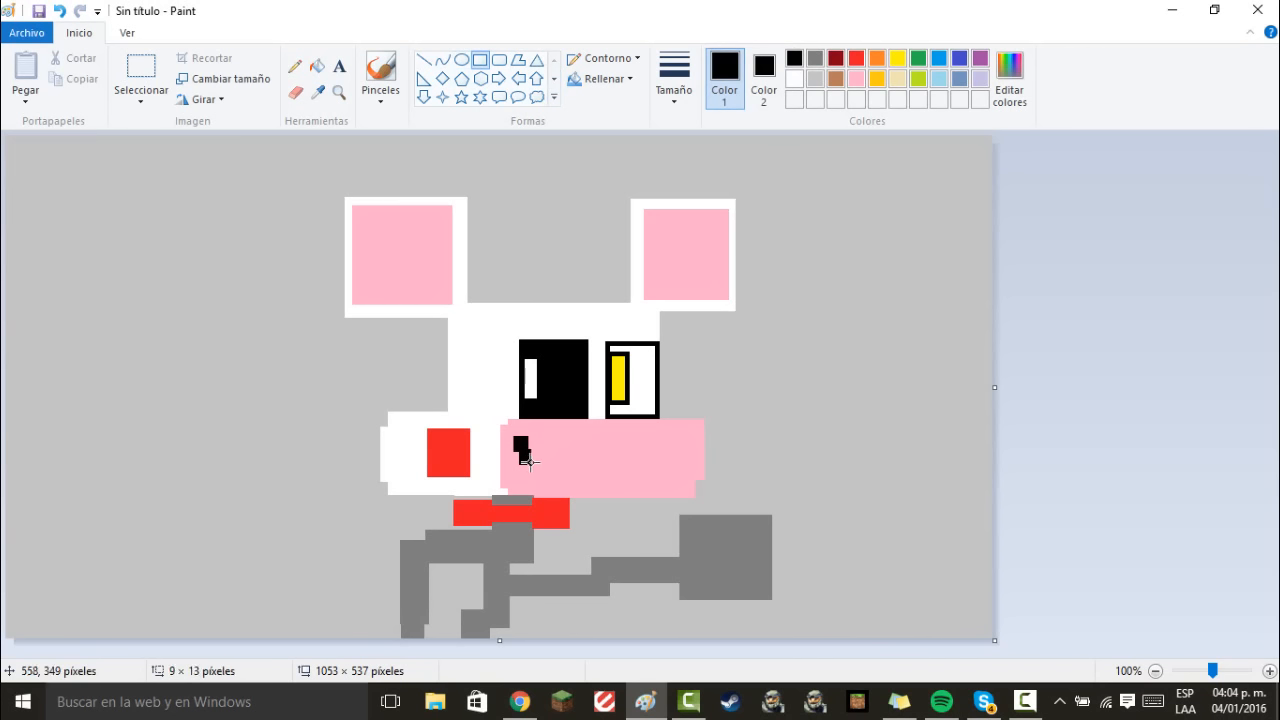
pyautogui.moveTo(520, 456); pyautogui.dragTo(600, 456)
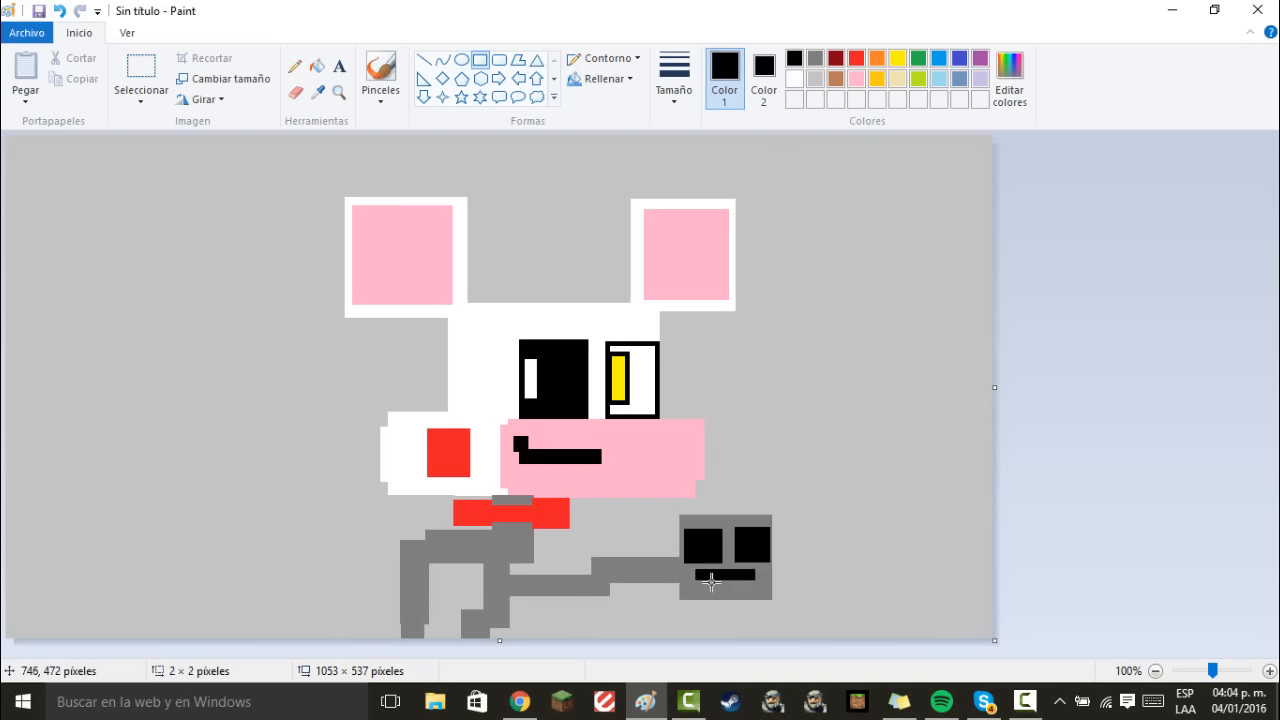
# Add white highlights to both eyes of the gray second head
pyautogui.click(764, 78)
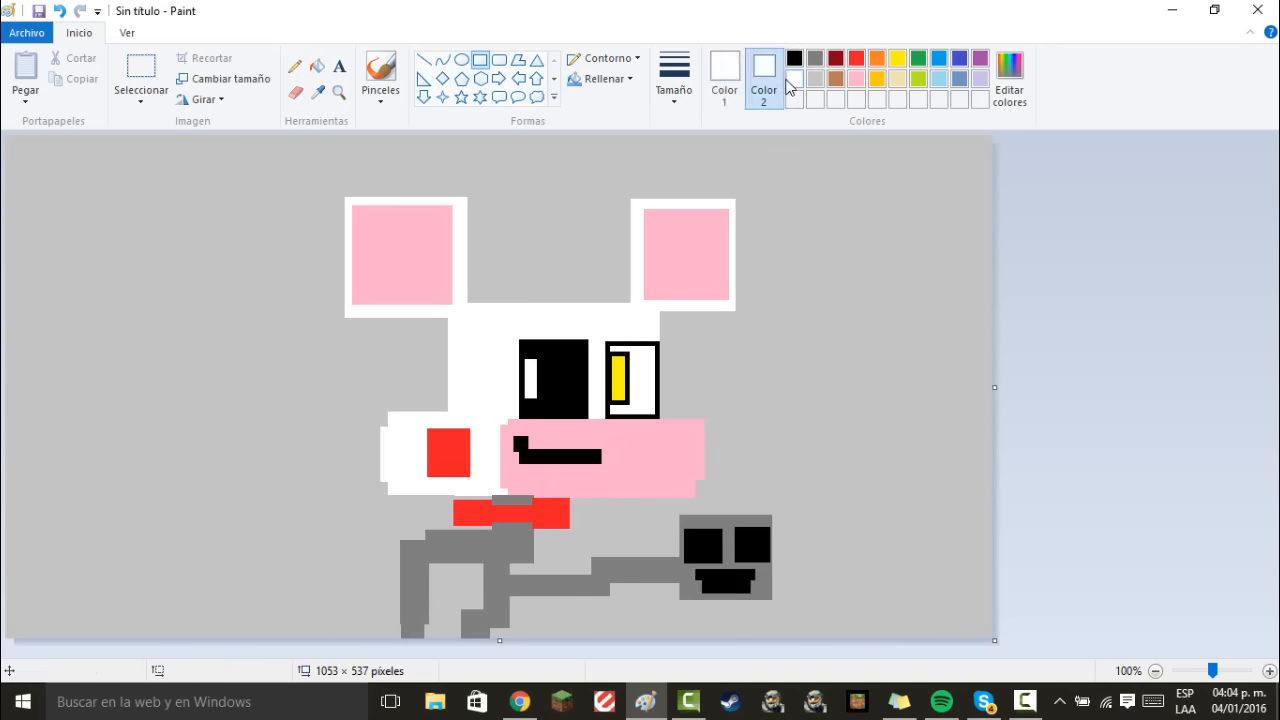
pyautogui.click(692, 536)
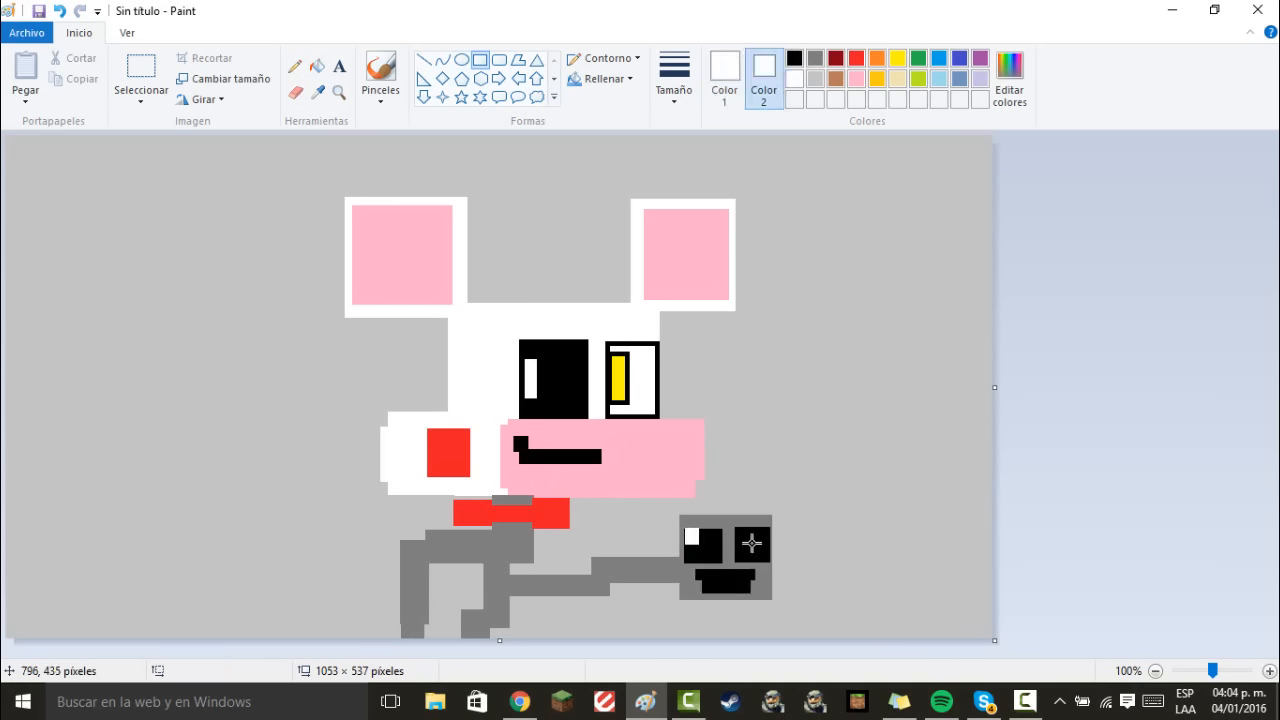
pyautogui.click(740, 528)
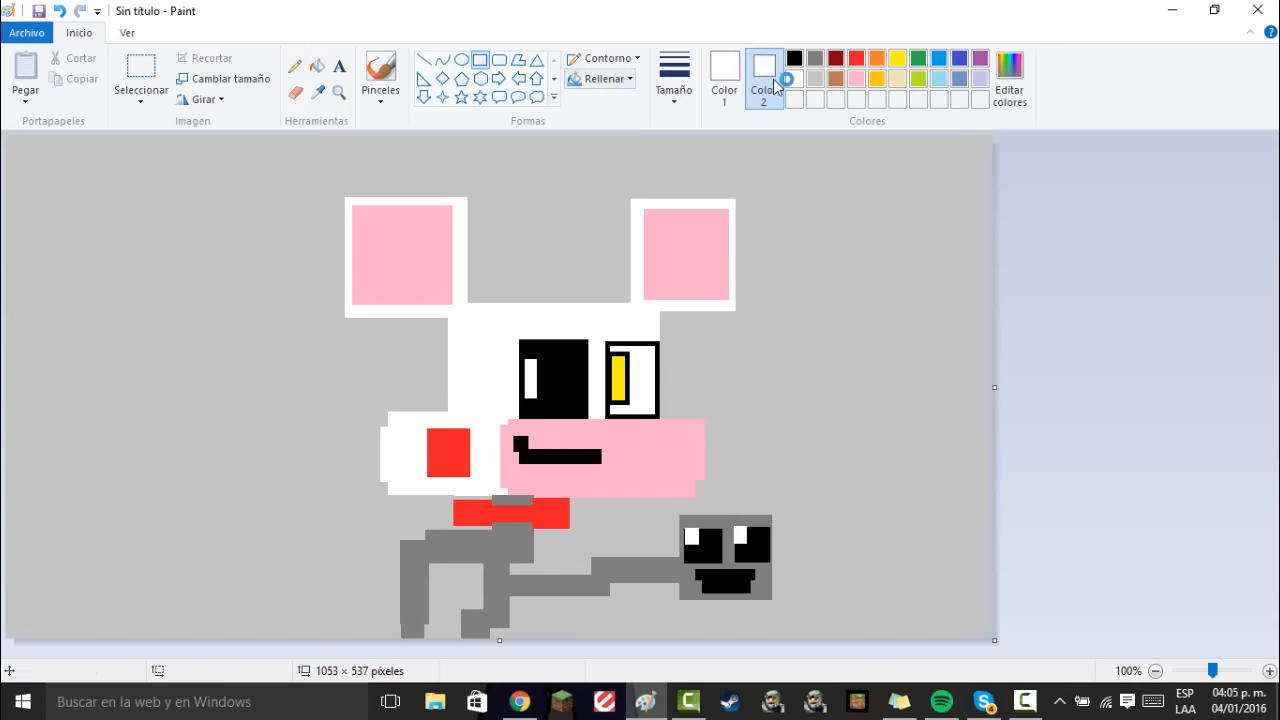
pyautogui.click(764, 78)
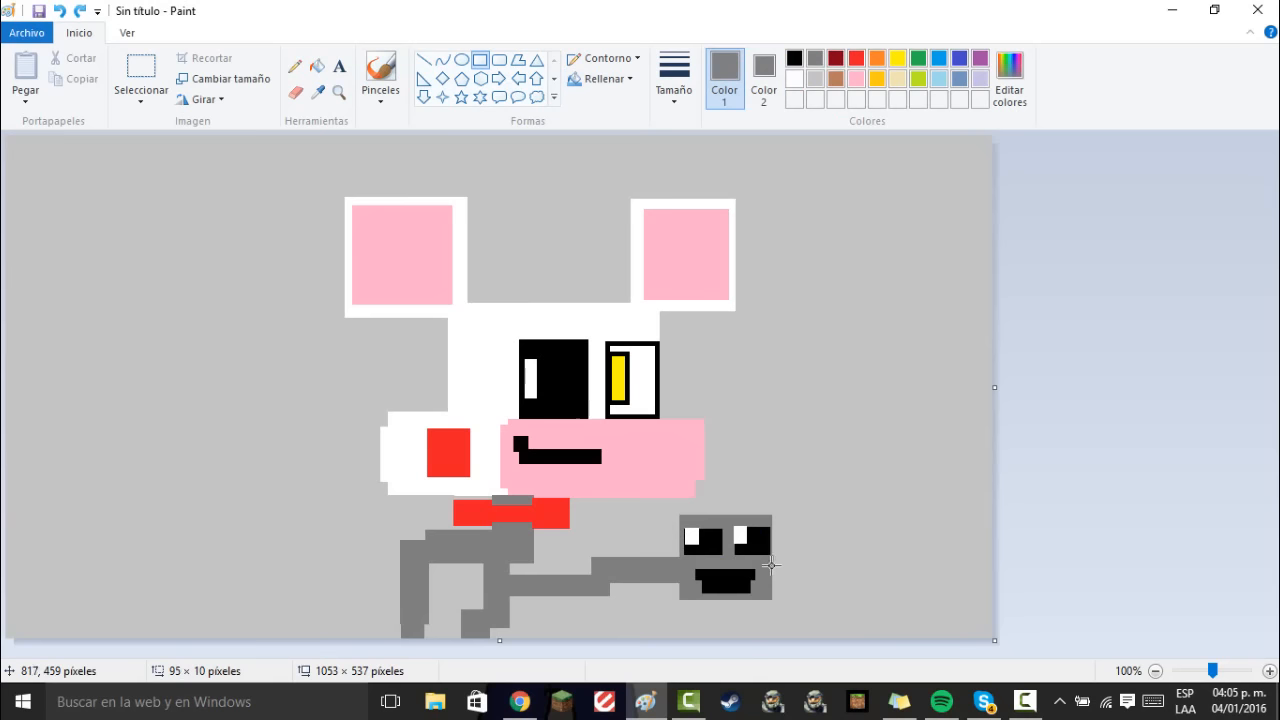
pyautogui.moveTo(504, 244)
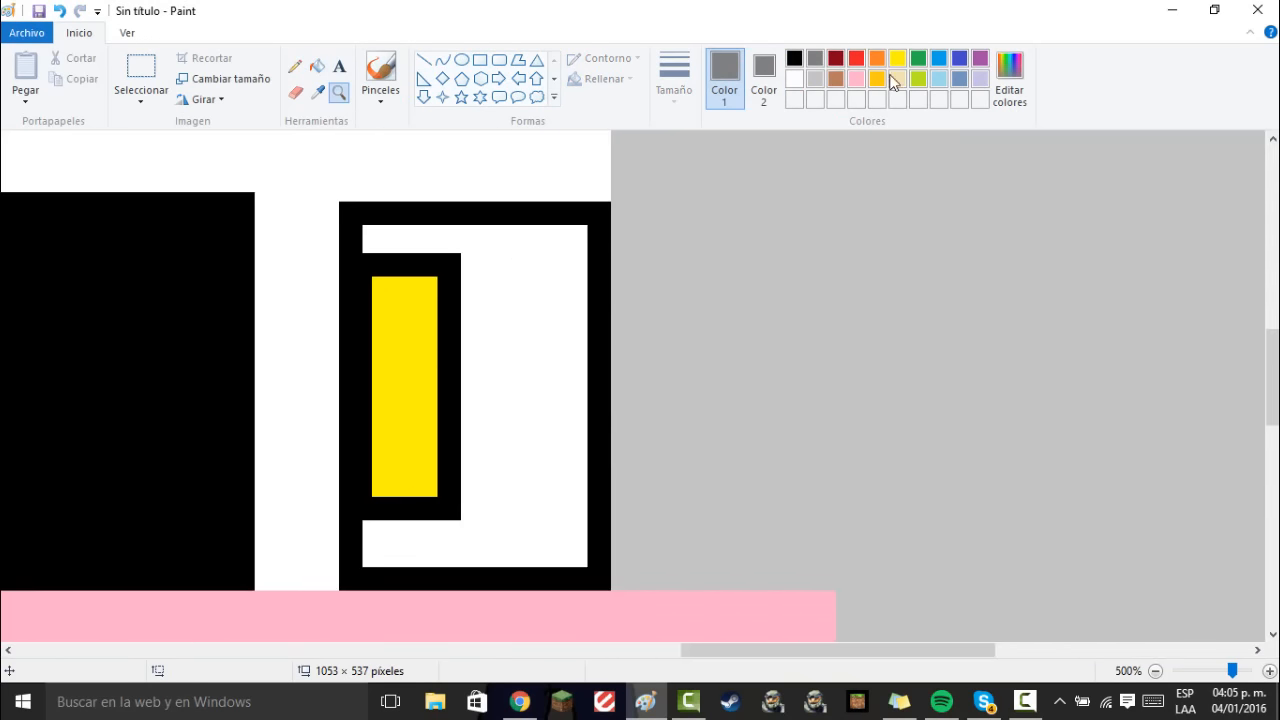
# Pick up the pupil's yellow and fill the right eye's black inner border with it
pyautogui.click(896, 76)
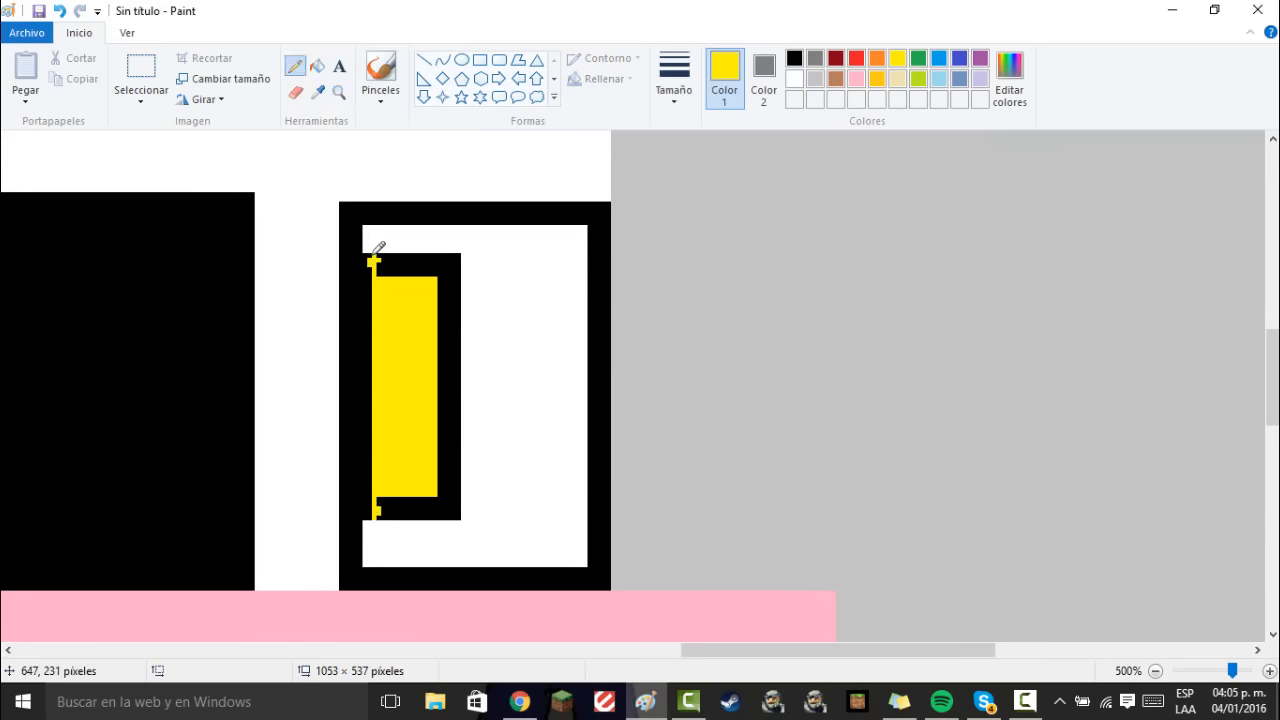
pyautogui.click(424, 252)
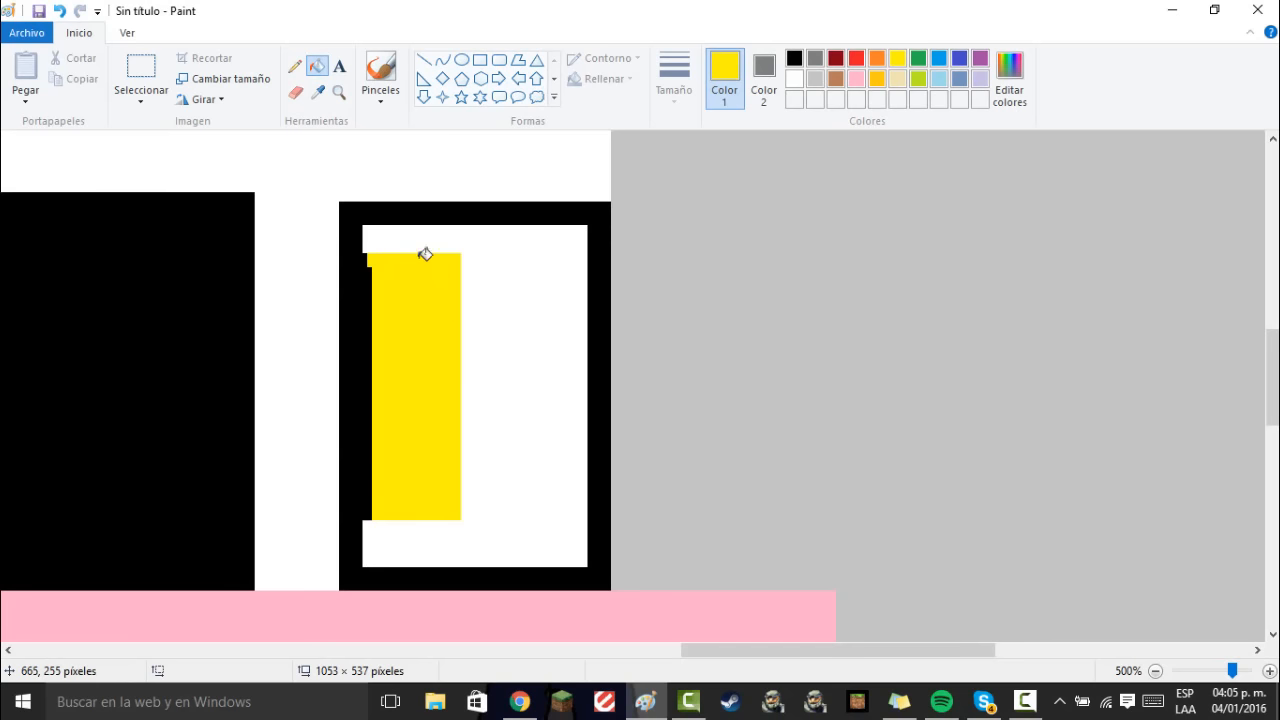